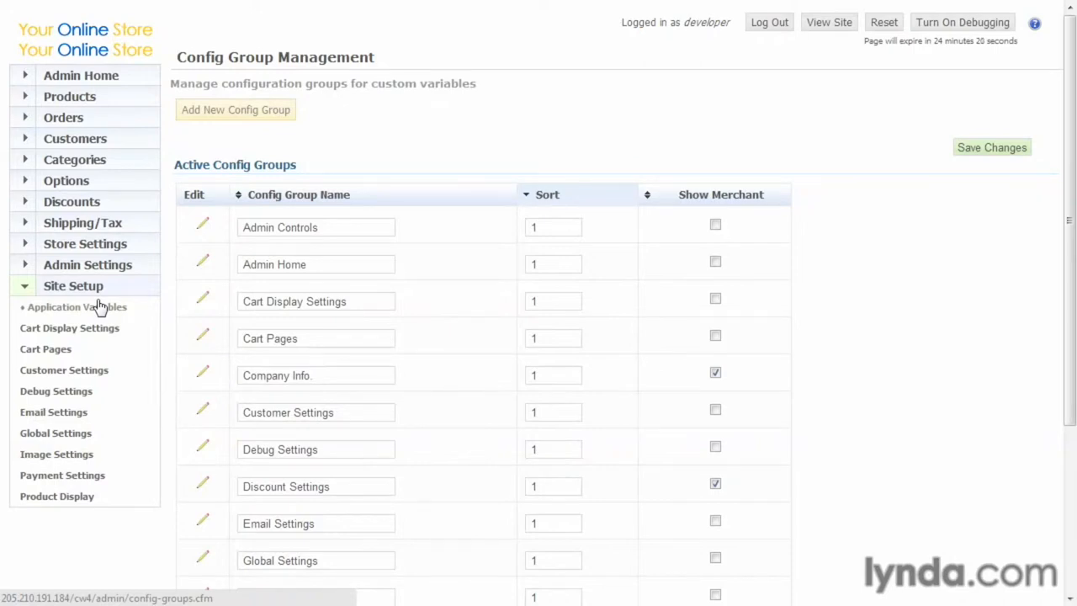
# Open Cart Display Settings from the Site Setup section of the sidebar
pyautogui.click(69, 327)
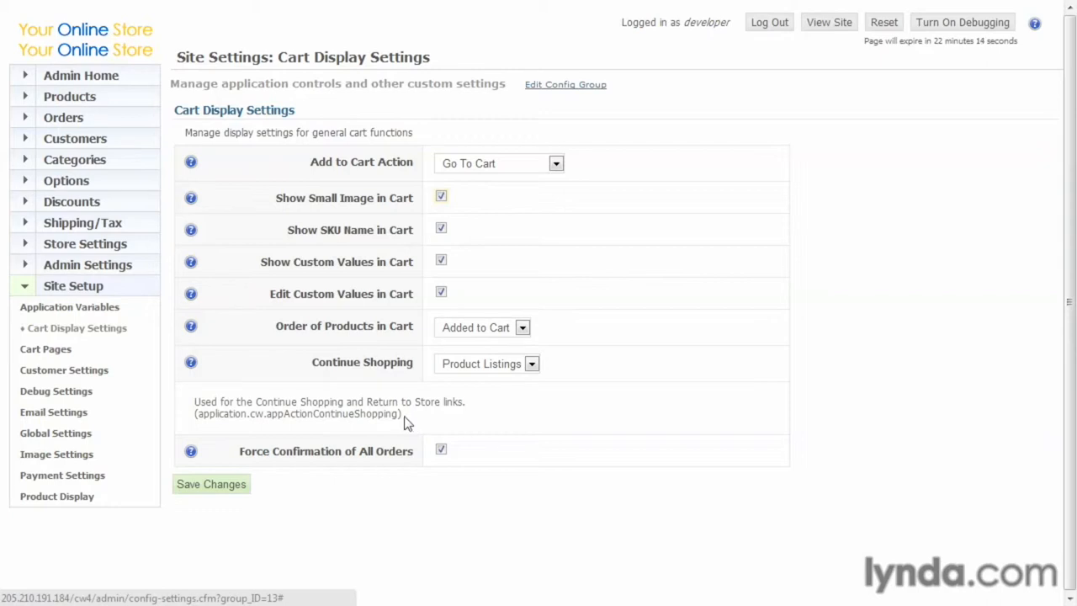
pyautogui.click(55, 390)
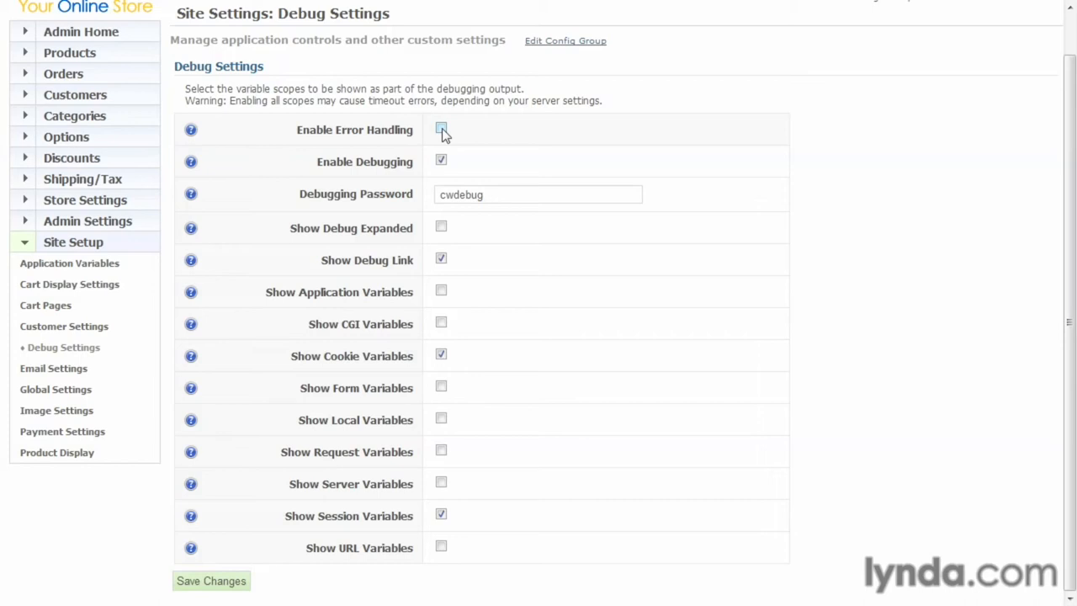
# Open the Email Settings page from the Site Setup sidebar
pyautogui.click(53, 367)
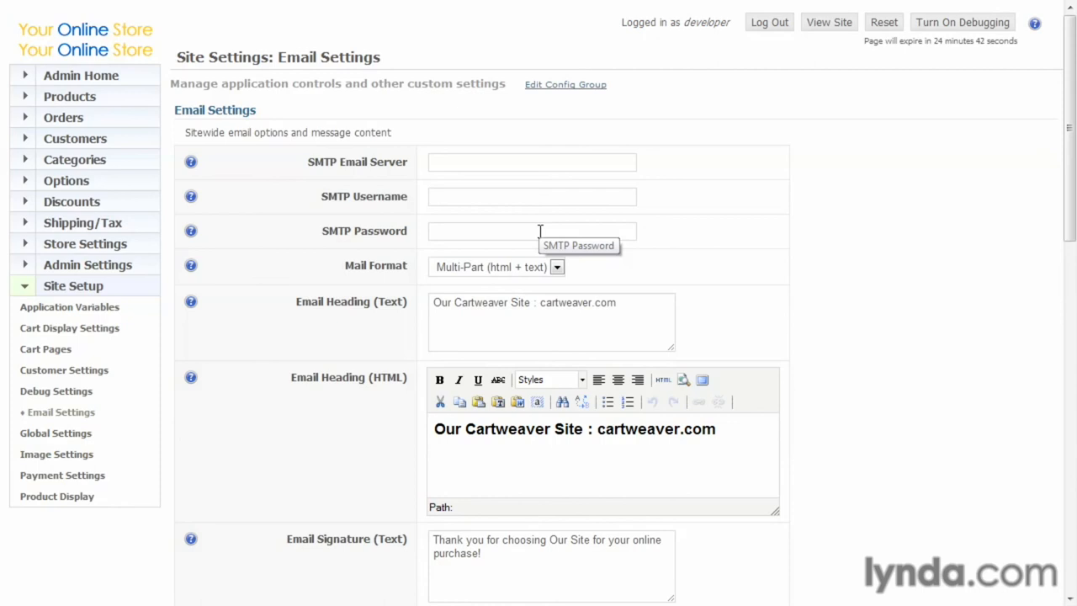
# Scroll down the Email Settings page to the signature and order-received intro message fields
pyautogui.scroll(-3)
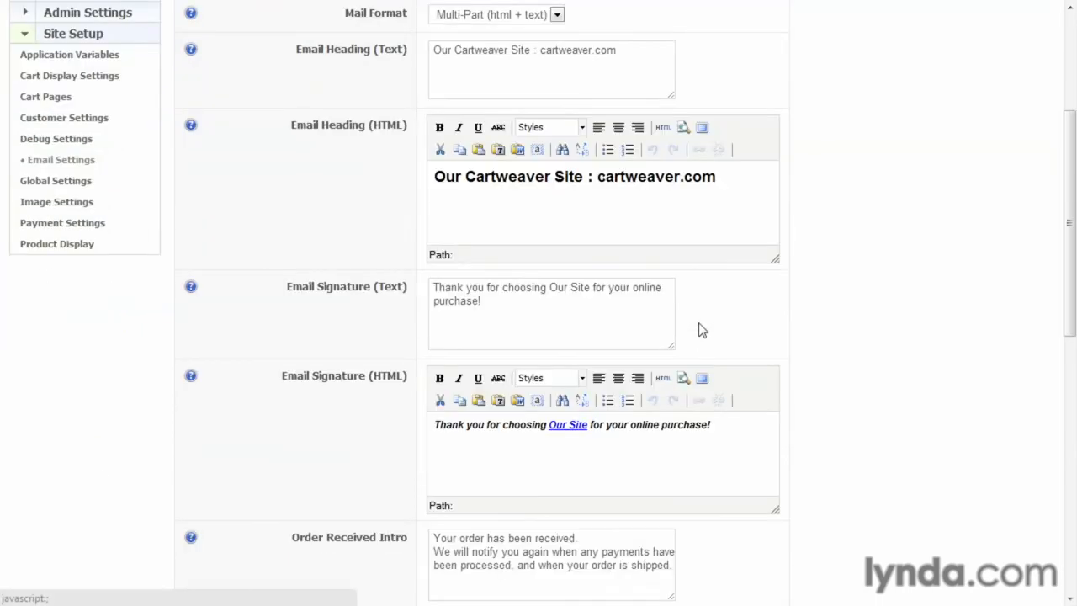